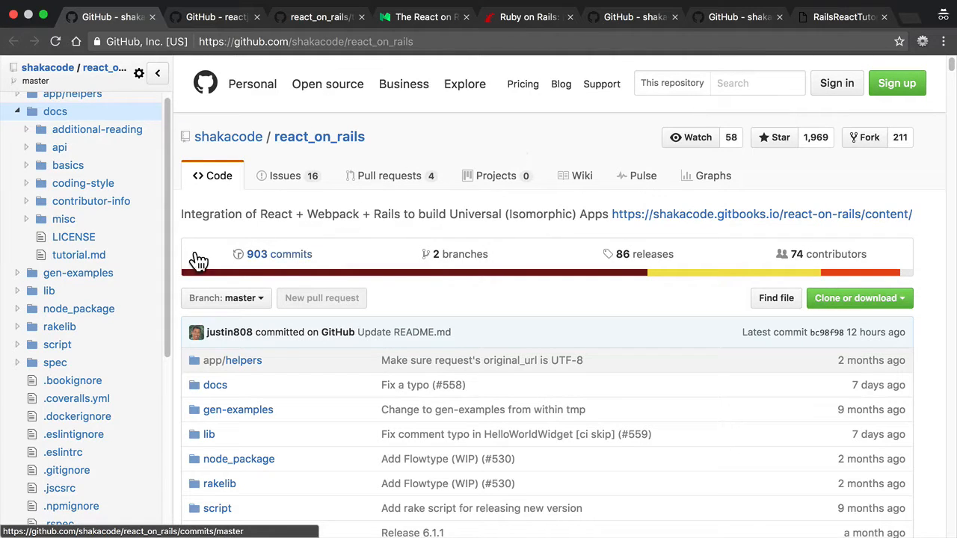
- Open tutorial.md from the react_on_rails docs folder and scroll through it
left_click(79, 255)
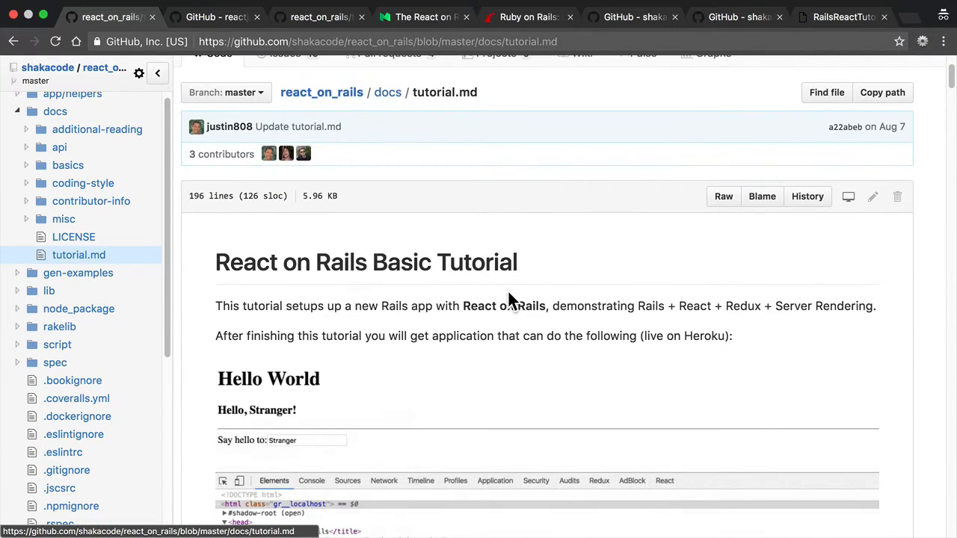
scroll("down", 3)
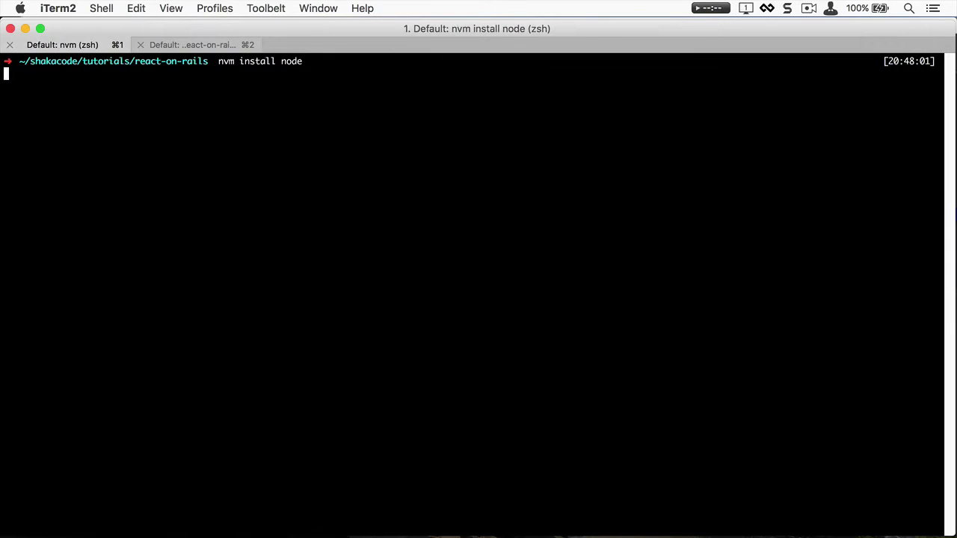
- Install Node with nvm, default Ruby 2.3.1, and install Rails 5.0.0.1
type("nvm")
type("rvm install")
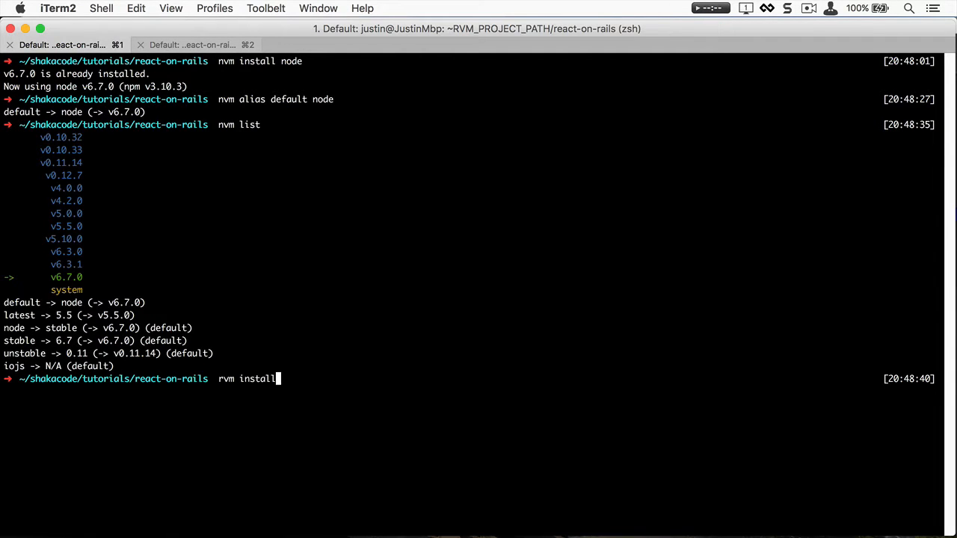
type("2.3.1")
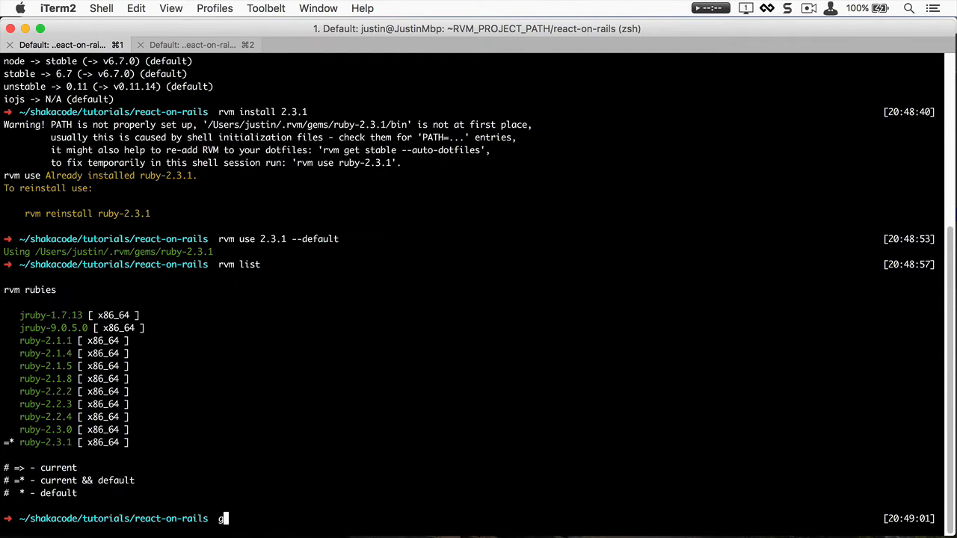
type("gem install rails")
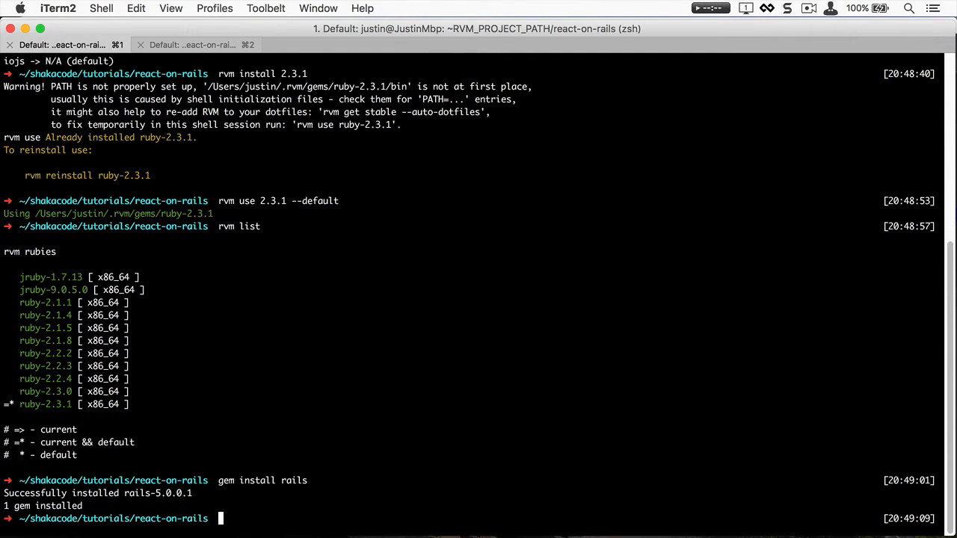
type("rails --version")
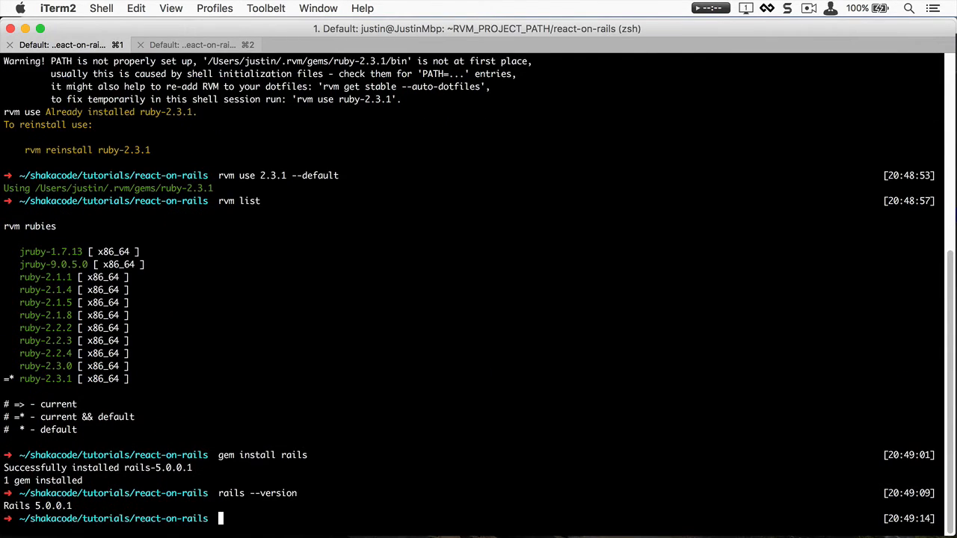
- Generate react-on-rails-demo, enter it, and commit it to a new Git repository
type("rails new react-")
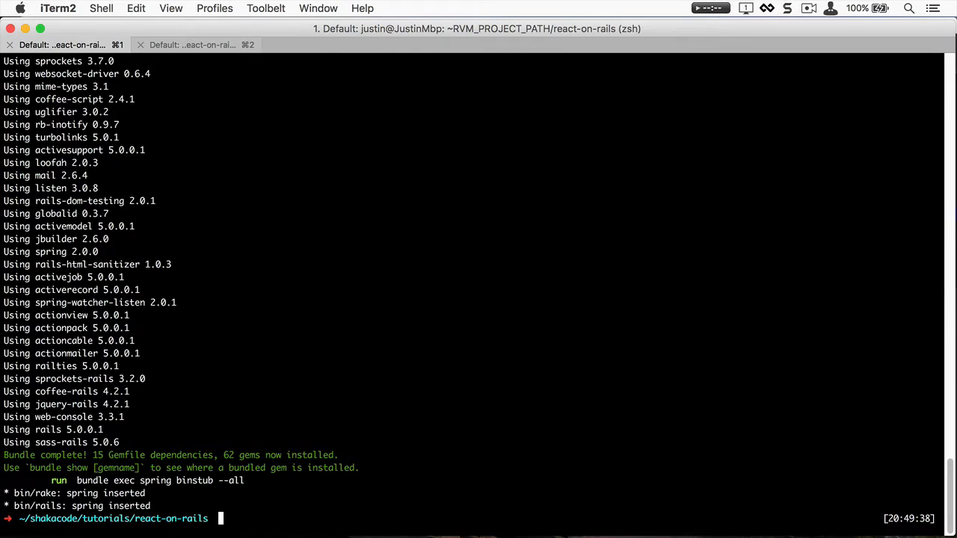
type("cd react-on-rails-demo")
type("git init")
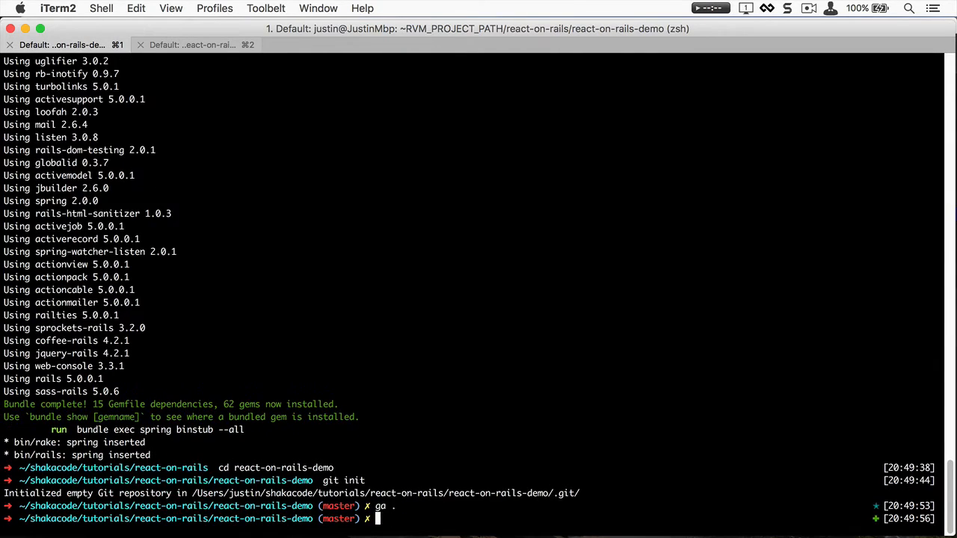
type("gc -m \"initial commit\"")
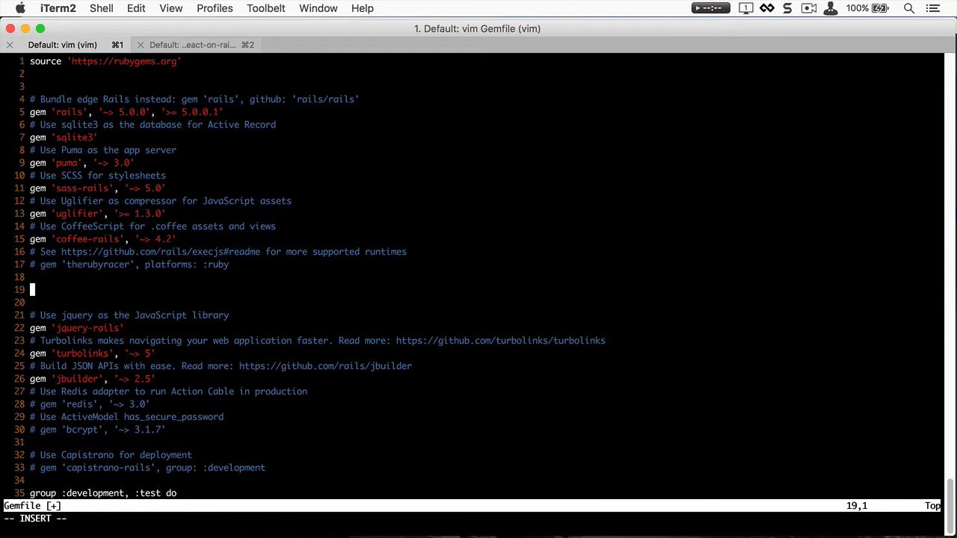
- Add a gem 'react_on_rails' line with its version to the Gemfile
type("gem 'react_on_")
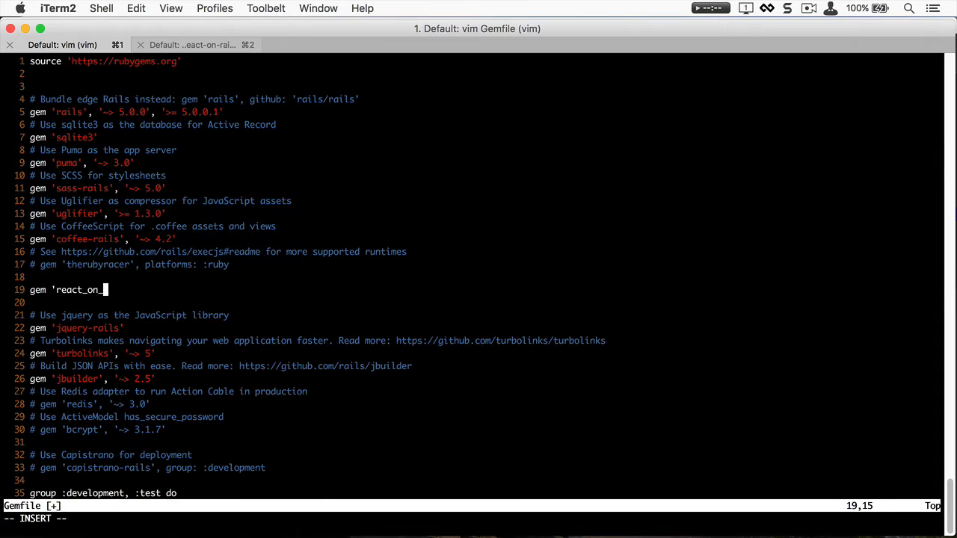
type("rails', '~")
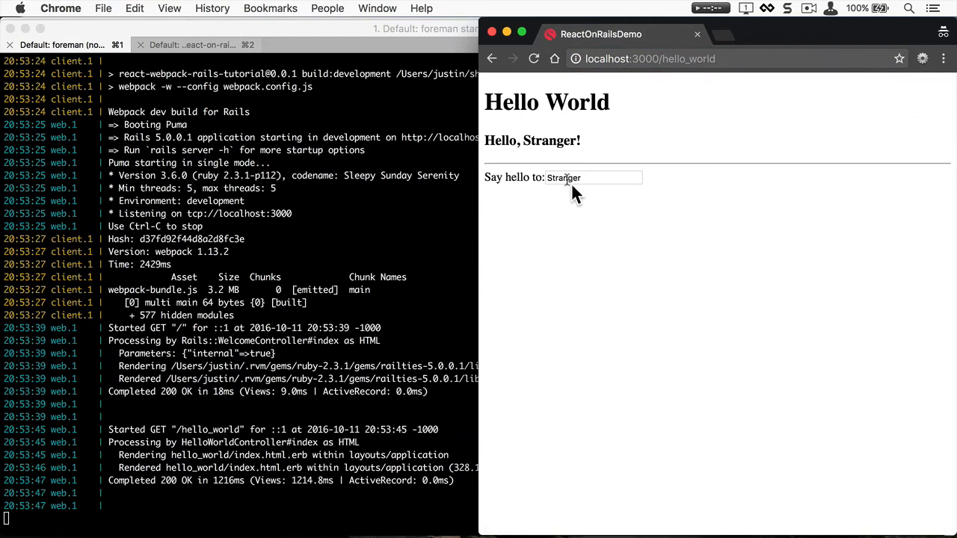
- Type names into Say hello to, ending with 'React on Rails', and view the console
type("J")
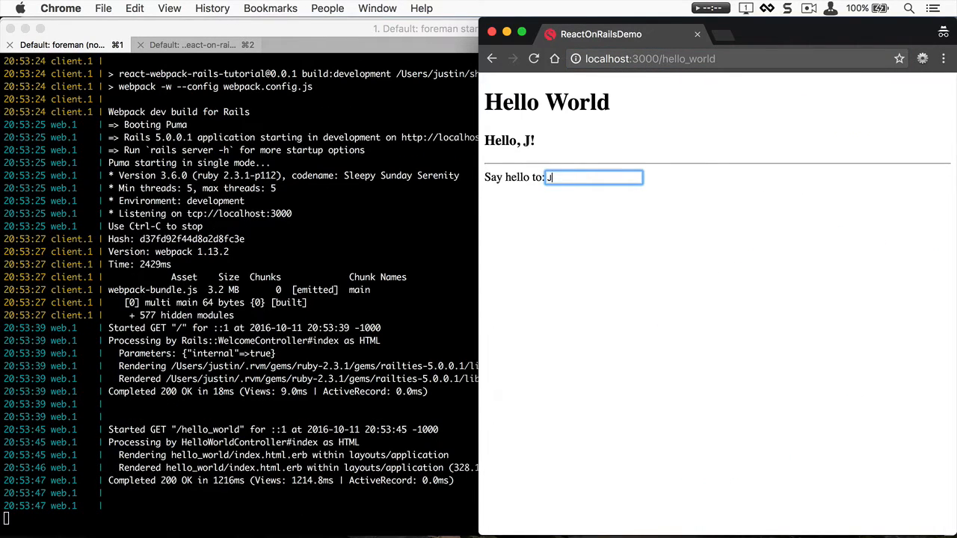
type("ustin")
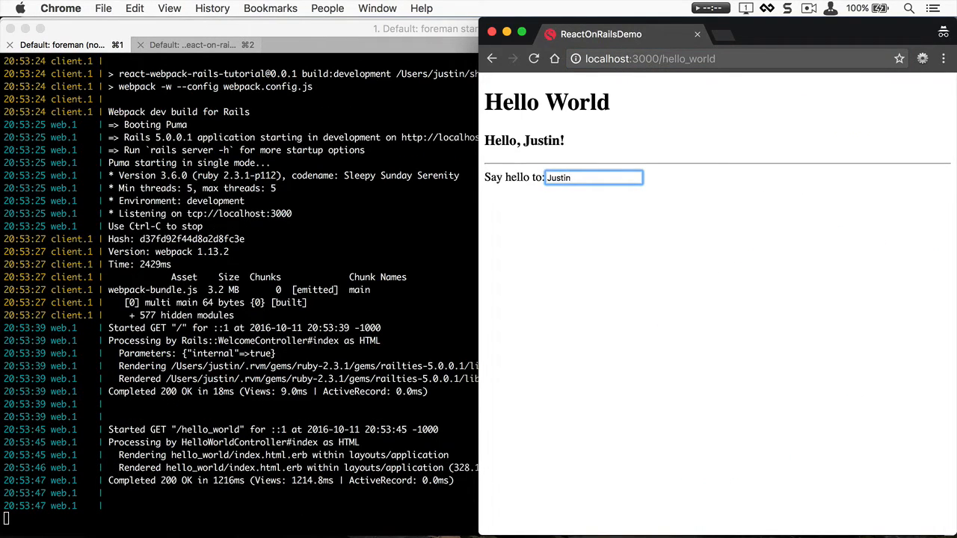
type("React on Rails")
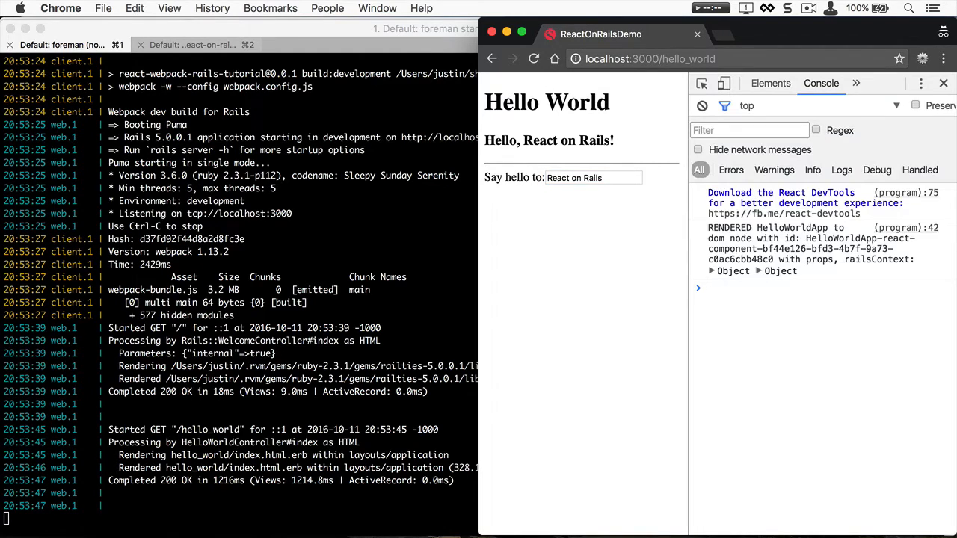
mouse_move(843, 127)
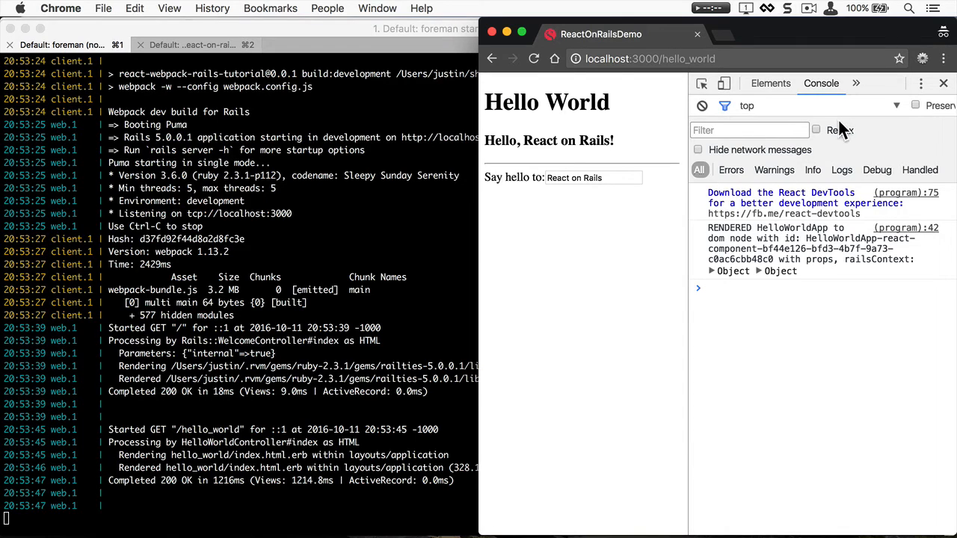
- Select the hidden js-react-on-rails-component props div in the Elements panel
left_click(770, 83)
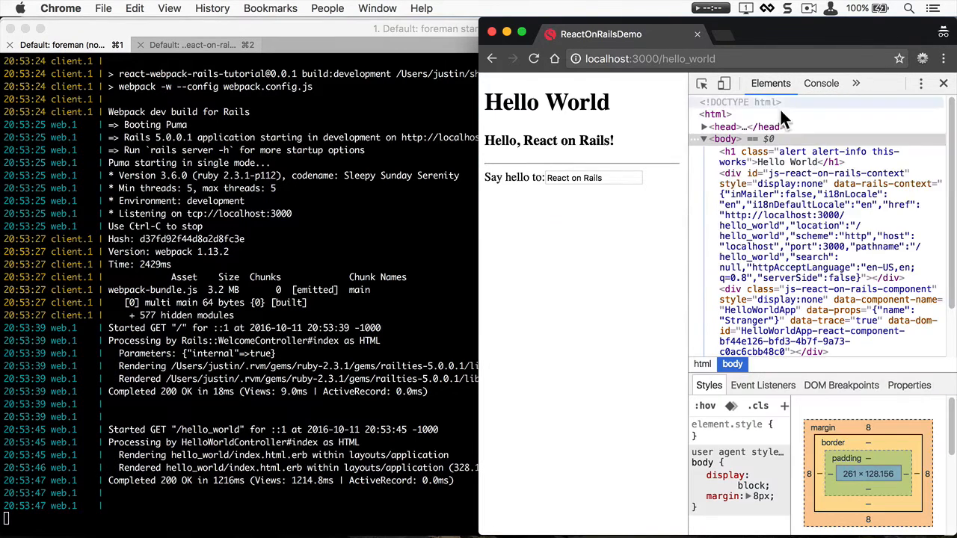
scroll("down", 3)
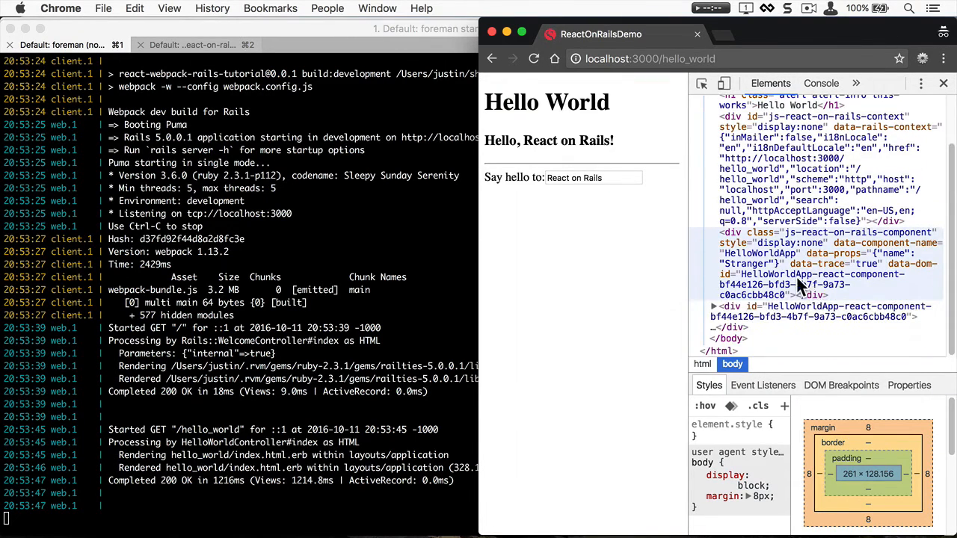
mouse_move(813, 258)
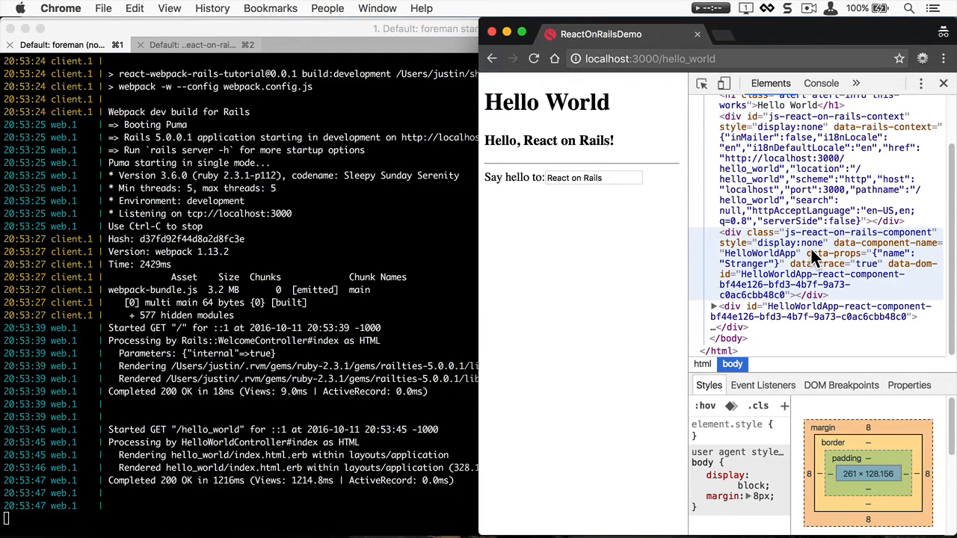
left_click(792, 252)
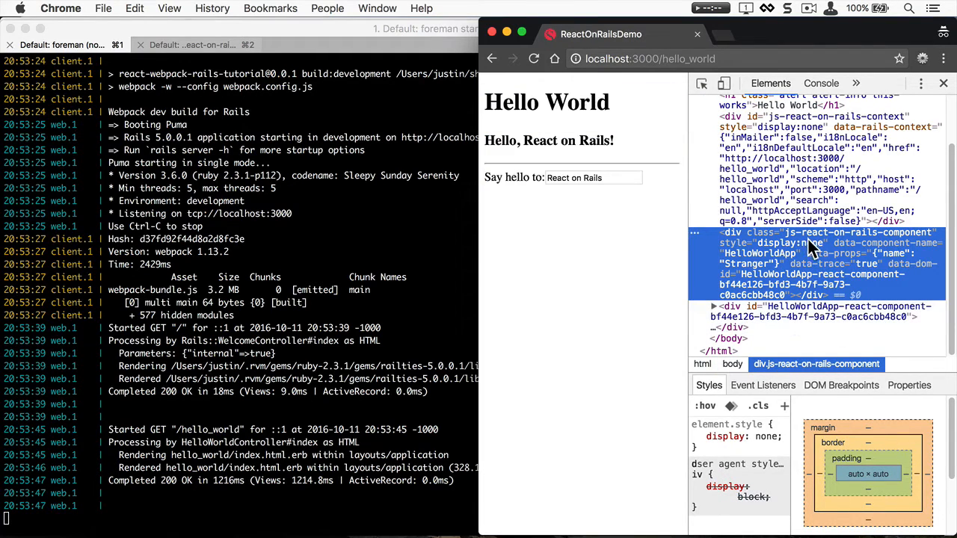
mouse_move(718, 317)
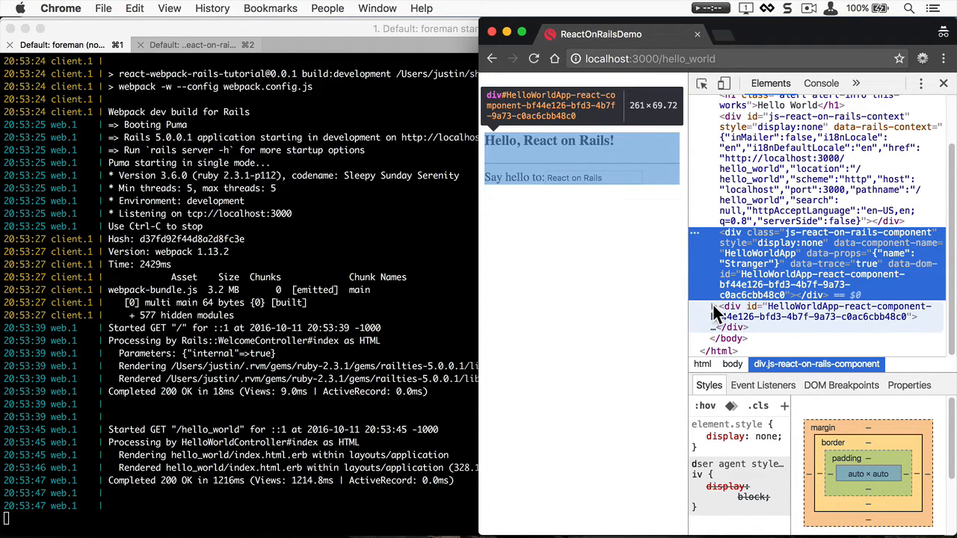
- Expand the HelloWorldApp div down to the form and its name input
left_click(715, 306)
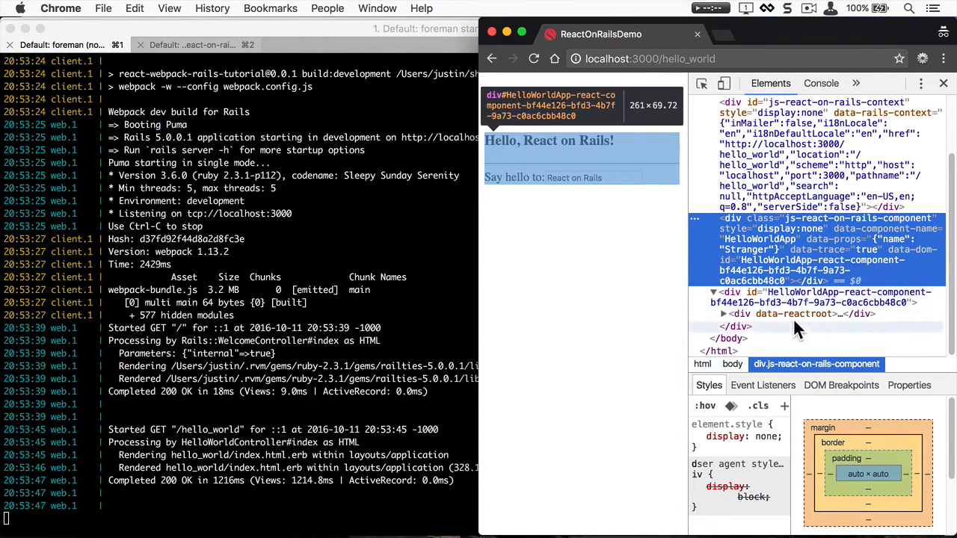
left_click(711, 314)
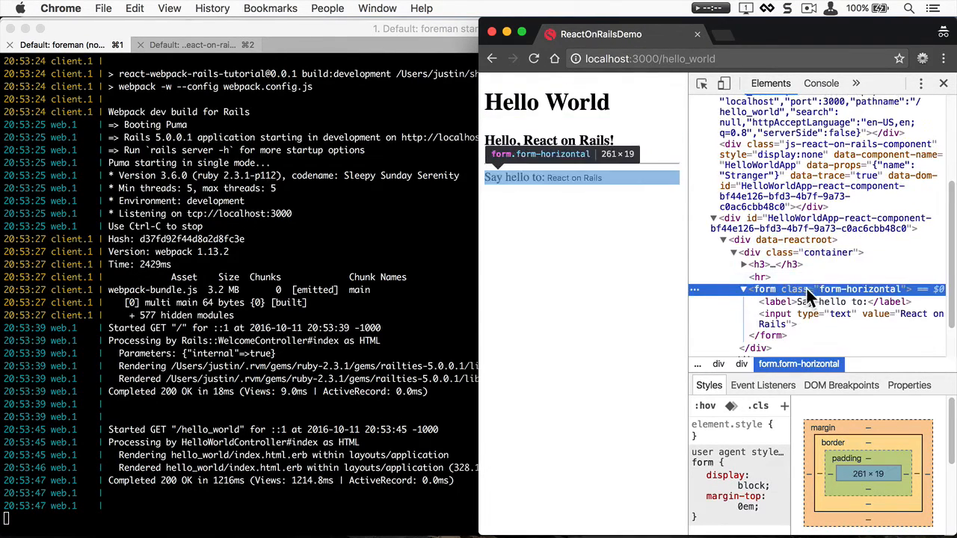
left_click(800, 268)
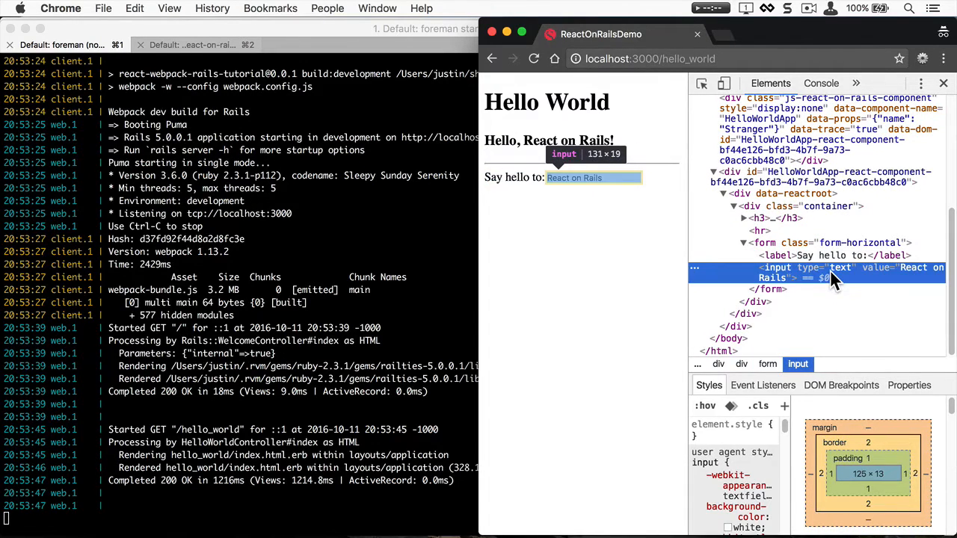
mouse_move(826, 206)
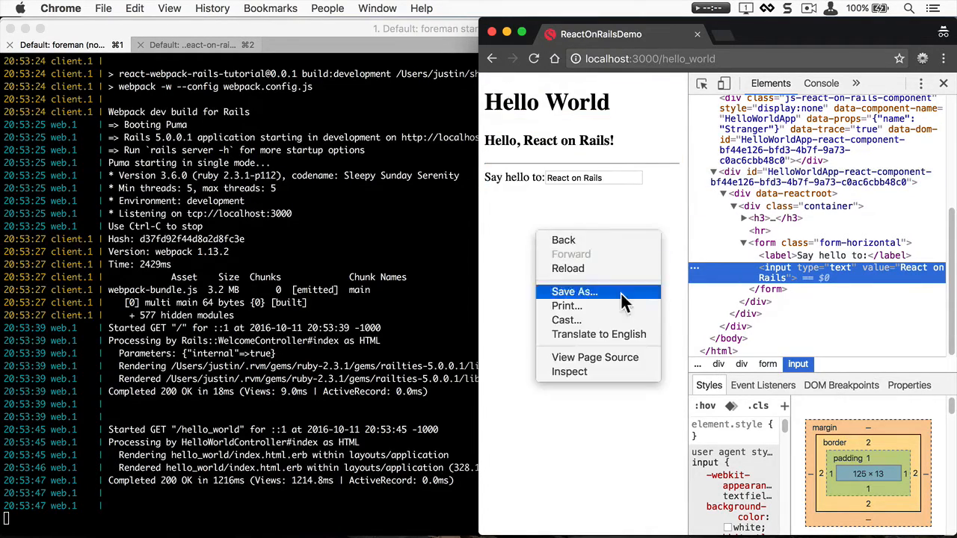
- View the page source and scroll to the empty HelloWorldApp div at line 22
left_click(594, 358)
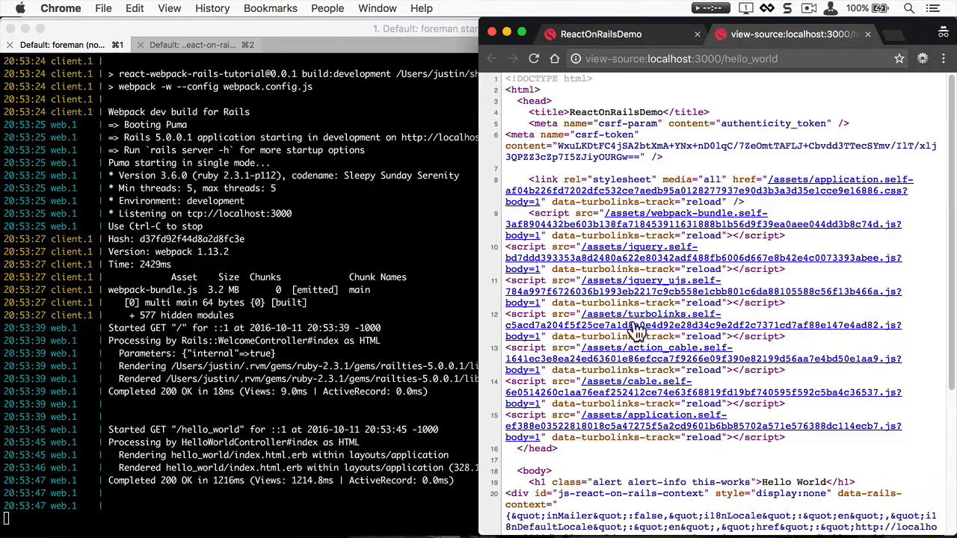
scroll("down", 3)
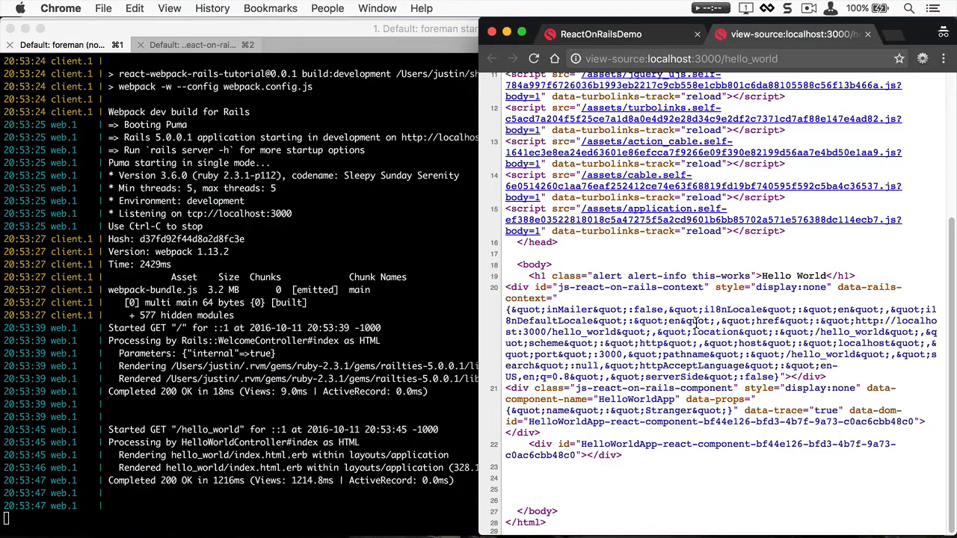
mouse_move(688, 469)
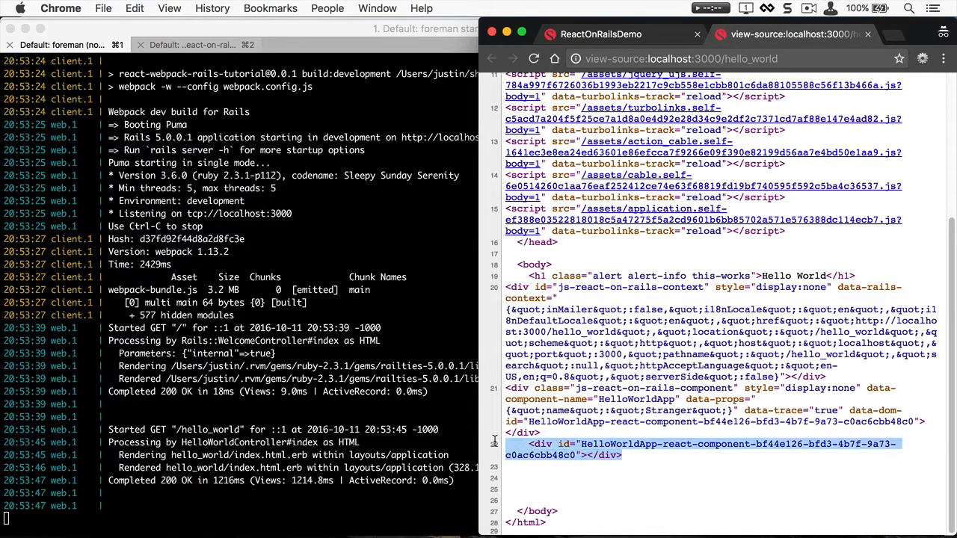
mouse_move(725, 523)
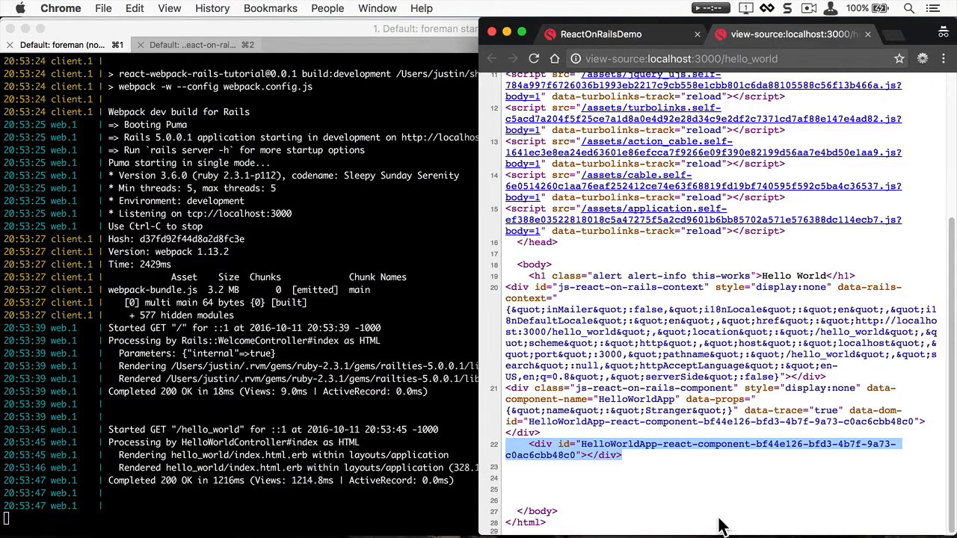
mouse_move(383, 368)
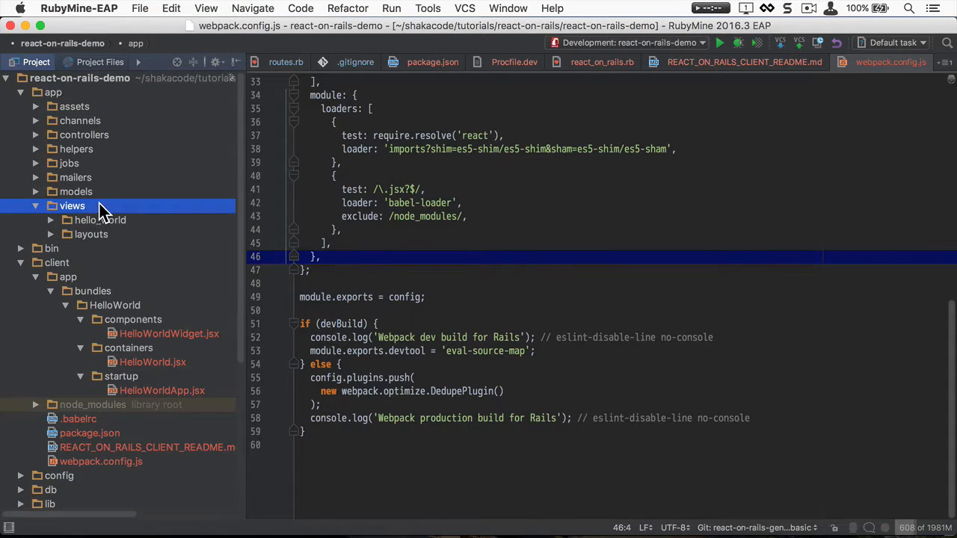
- Change prerender from false to true in hello_world/index.html.erb
left_click(100, 219)
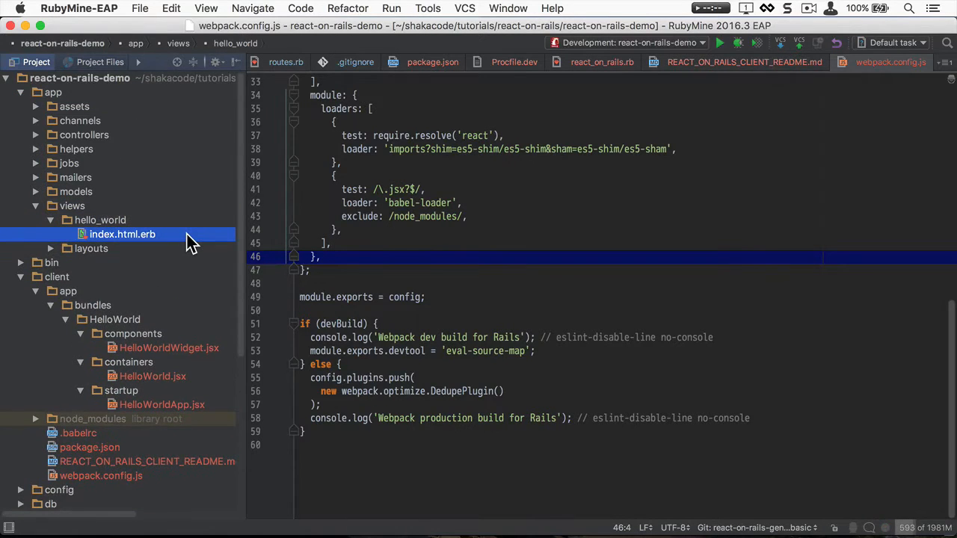
double_click(122, 234)
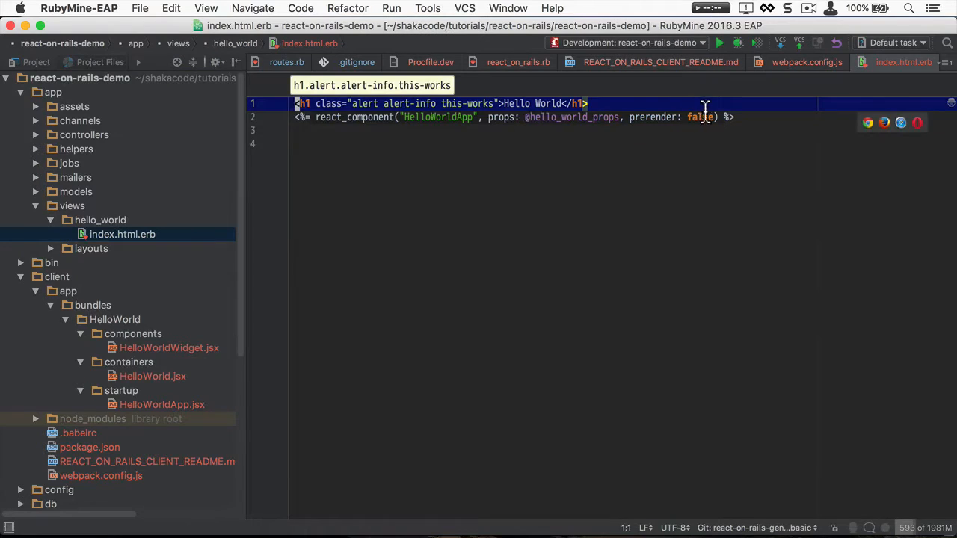
key("Backspace")
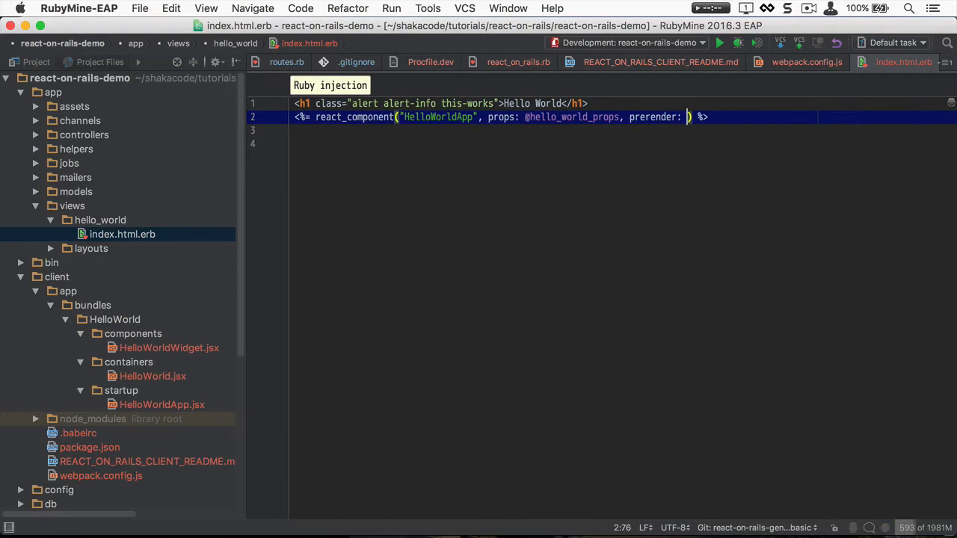
type("true")
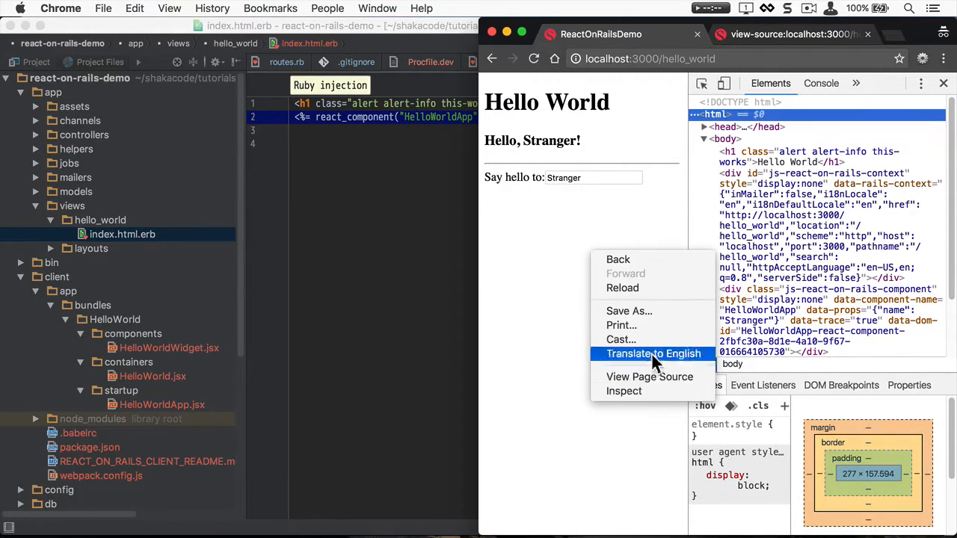
- View the reloaded page's source, showing server-rendered HelloWorldApp markup beside the old source
left_click(648, 377)
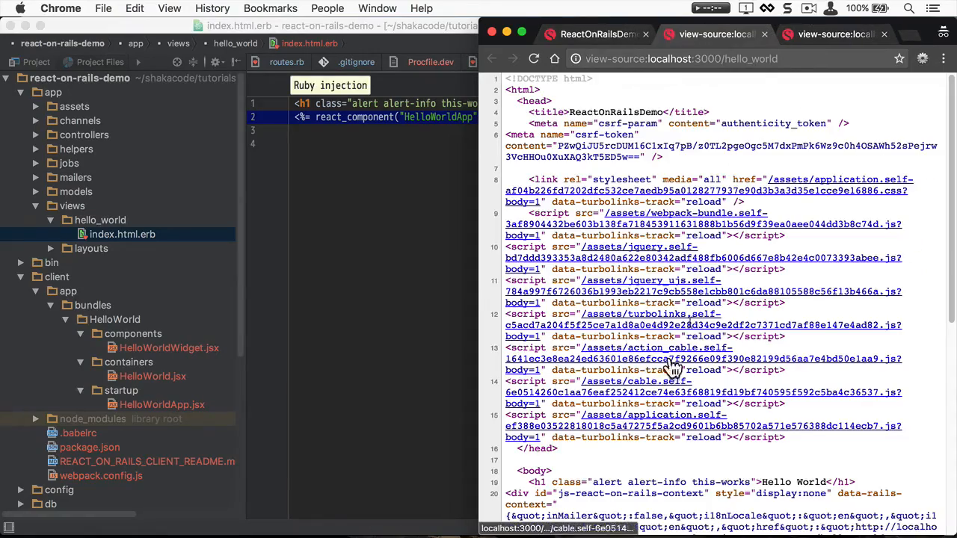
scroll("down", 3)
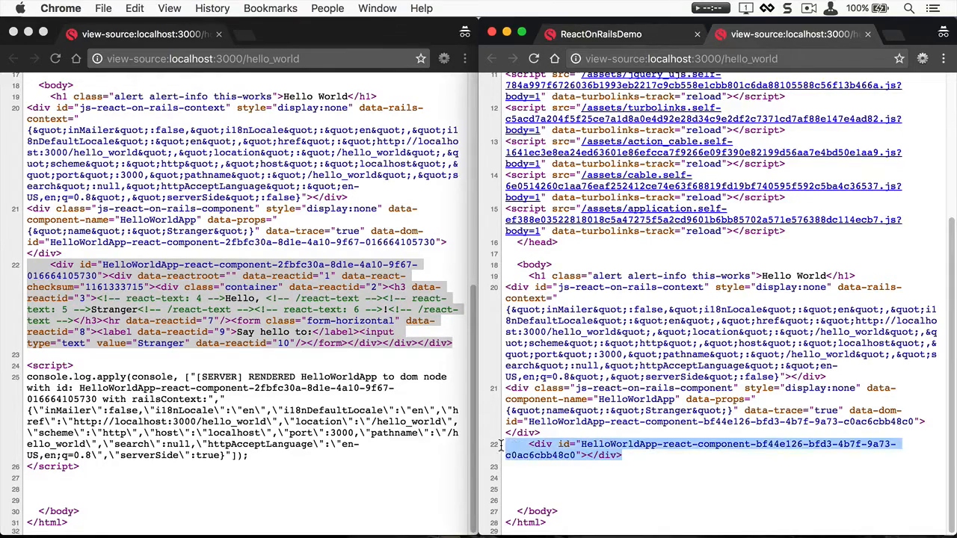
mouse_move(794, 499)
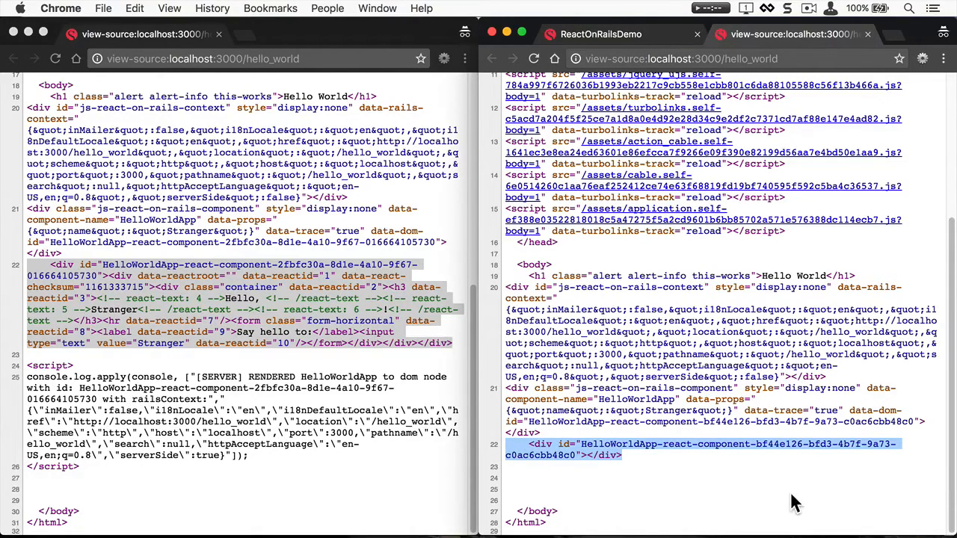
mouse_move(934, 512)
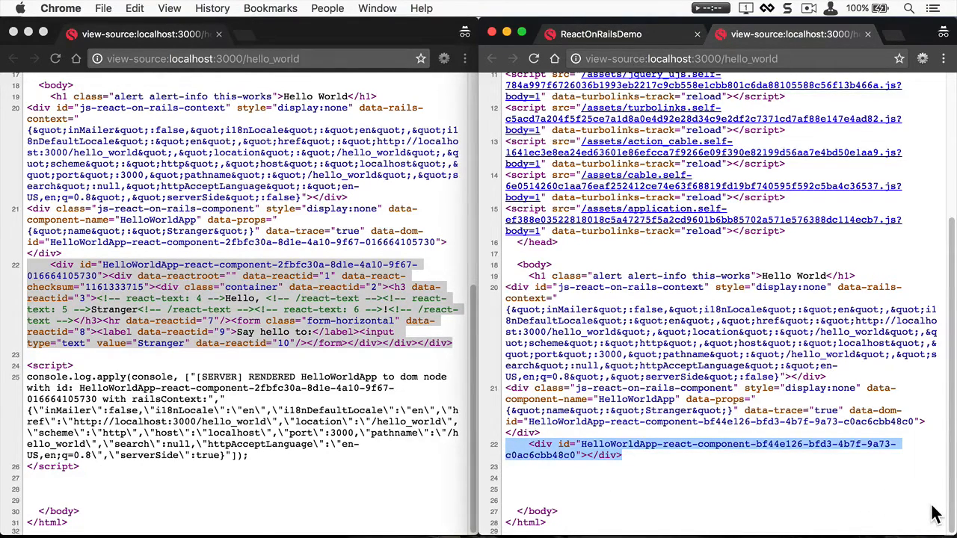